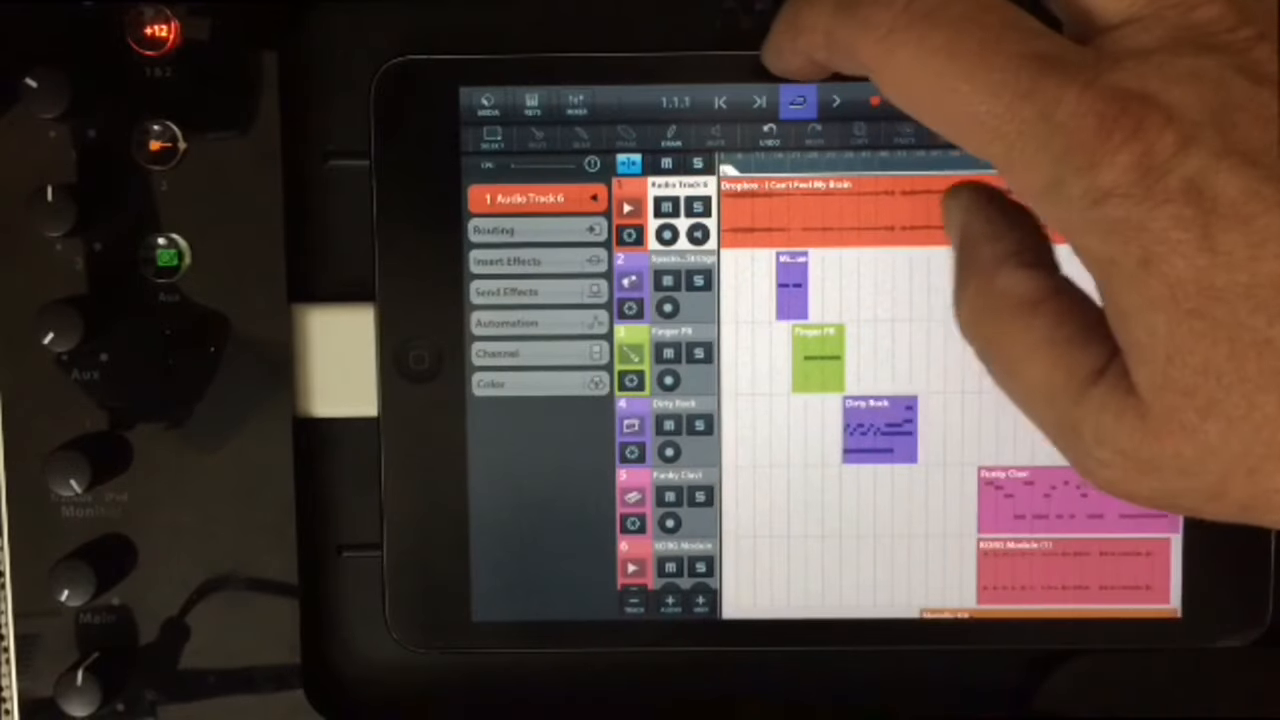
Switch to AUM and view the mixer, including the Cubasis node on channel four.
{"action": "left_click", "coordinate": [875, 100]}
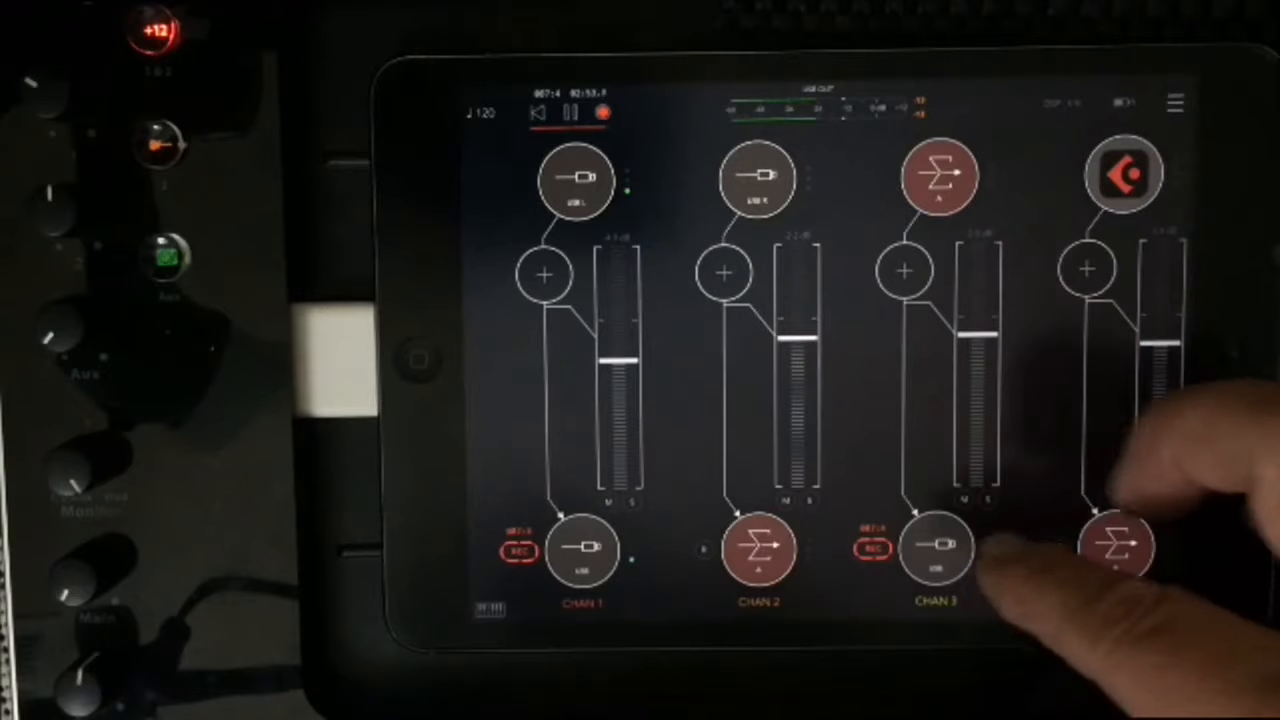
{"action": "left_click", "coordinate": [1115, 550]}
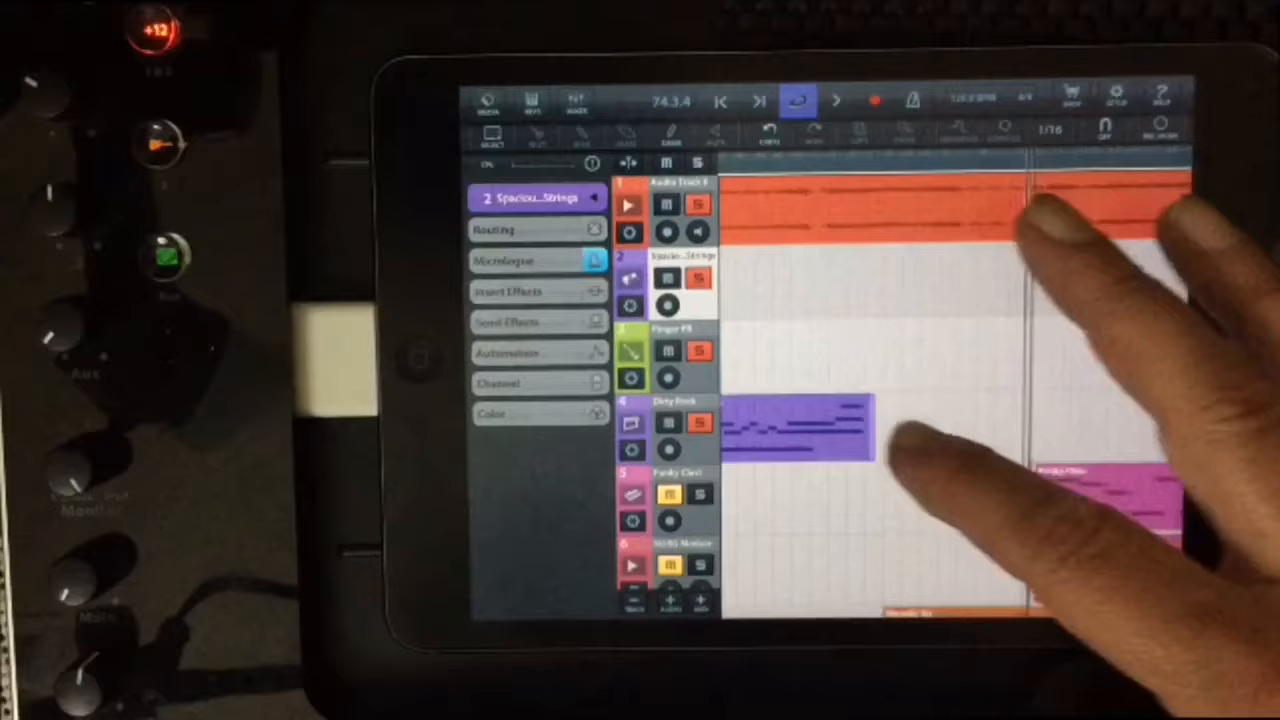
{"action": "scroll", "scroll_direction": "down", "scroll_amount": 3}
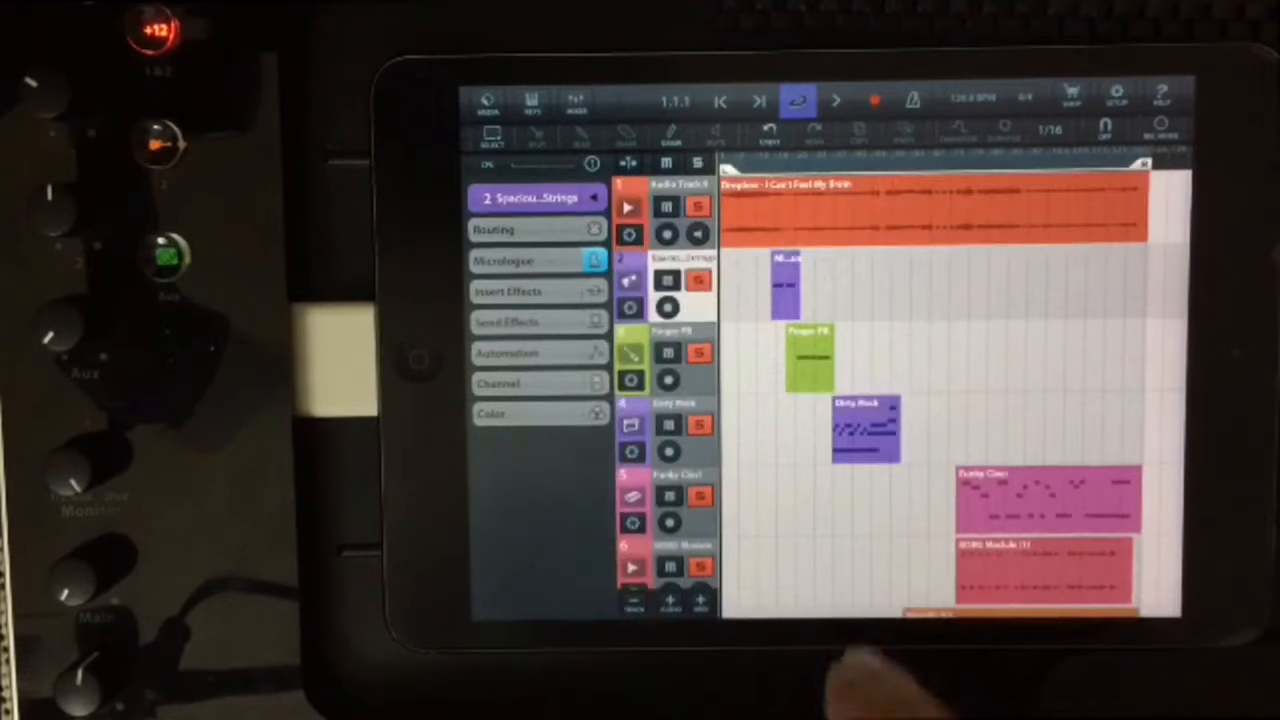
Scroll the track list down to bring the seventh track, Metallic Kit, into view.
{"action": "scroll", "scroll_direction": "down", "scroll_amount": 3}
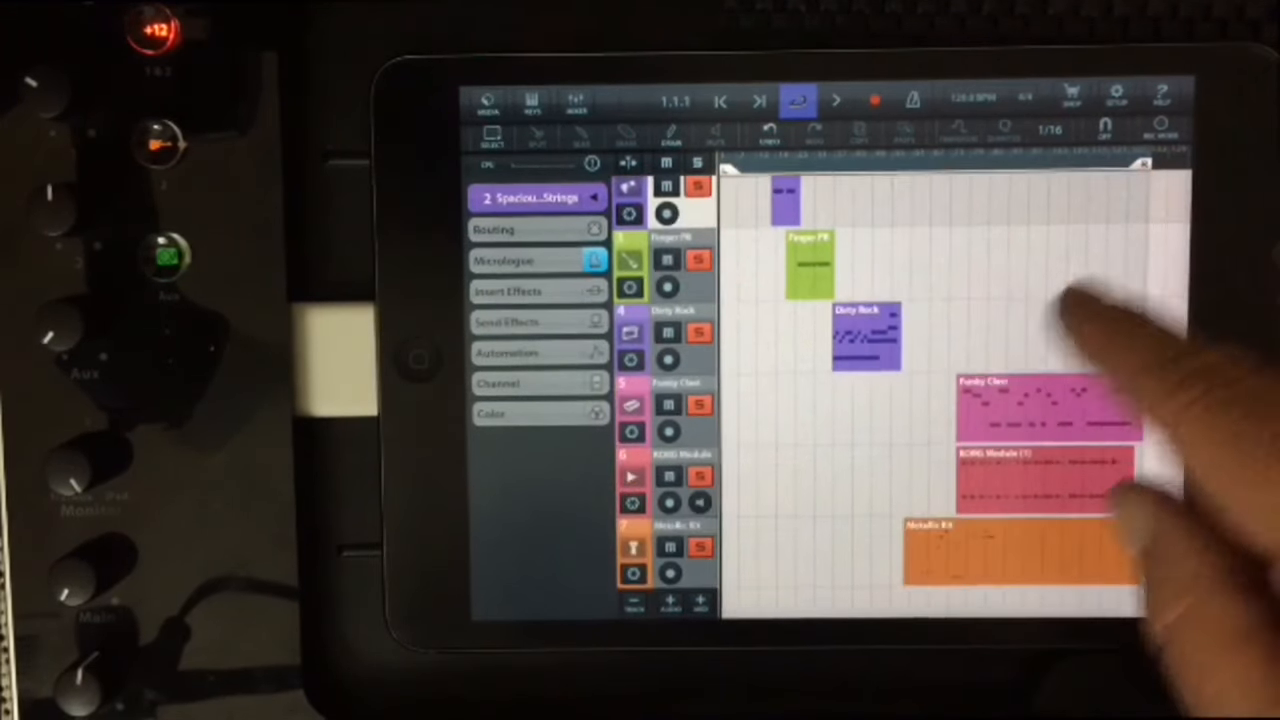